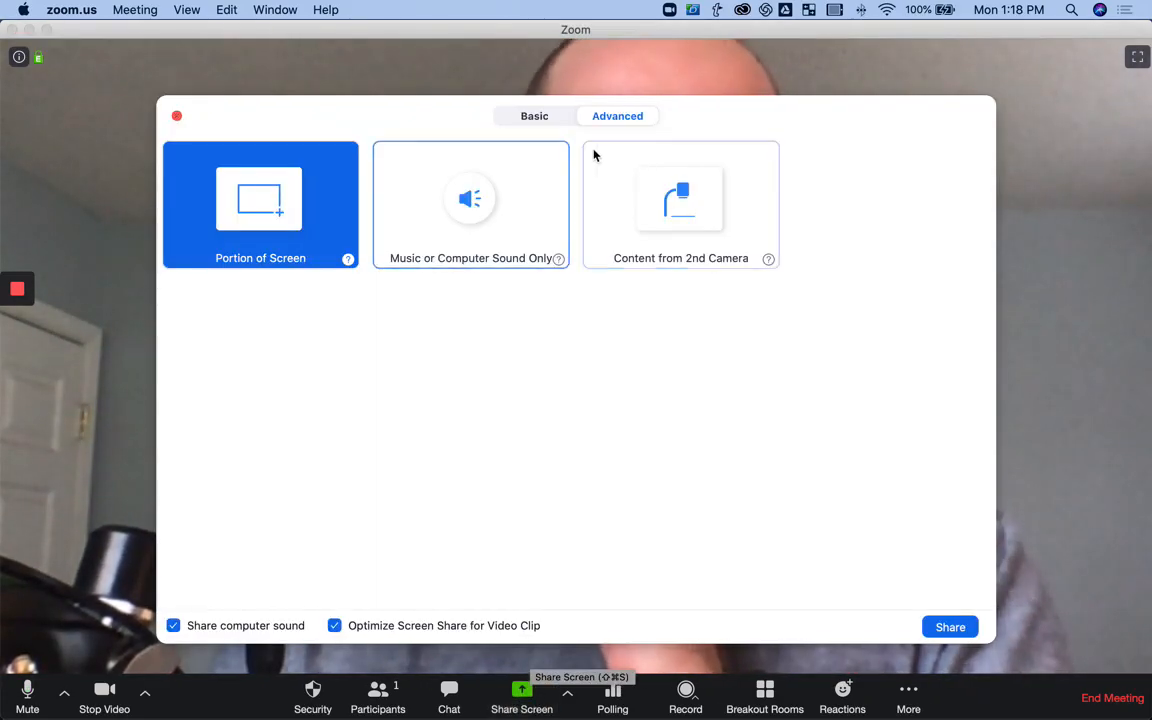
Step: Flip between Basic and Advanced sharing choices, then close the Share Screen window without sharing
{"action": "left_click", "coordinate": [534, 116]}
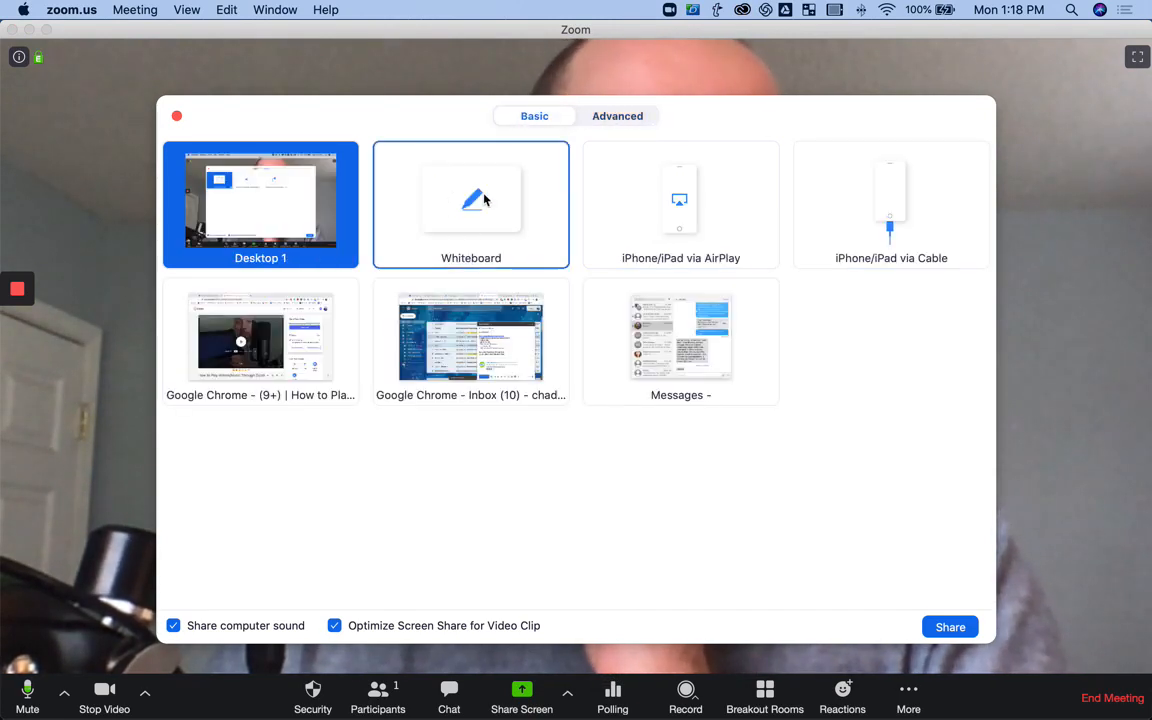
{"action": "left_click", "coordinate": [616, 116]}
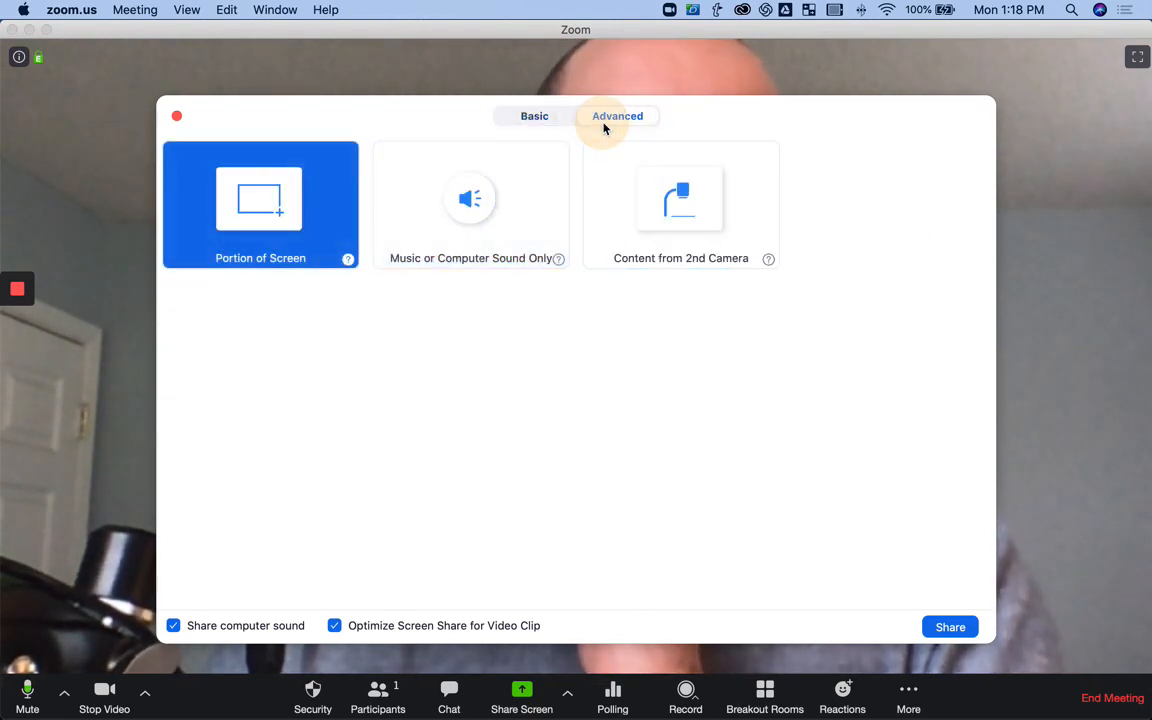
{"action": "mouse_move", "coordinate": [394, 272]}
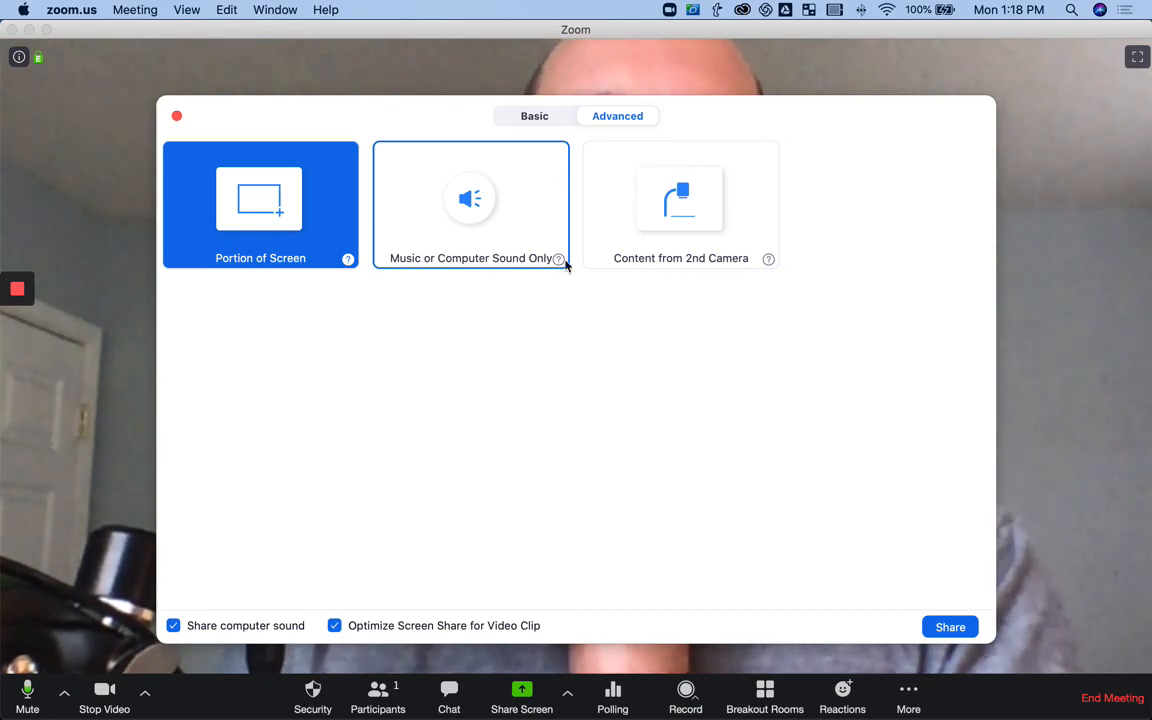
{"action": "mouse_move", "coordinate": [178, 118]}
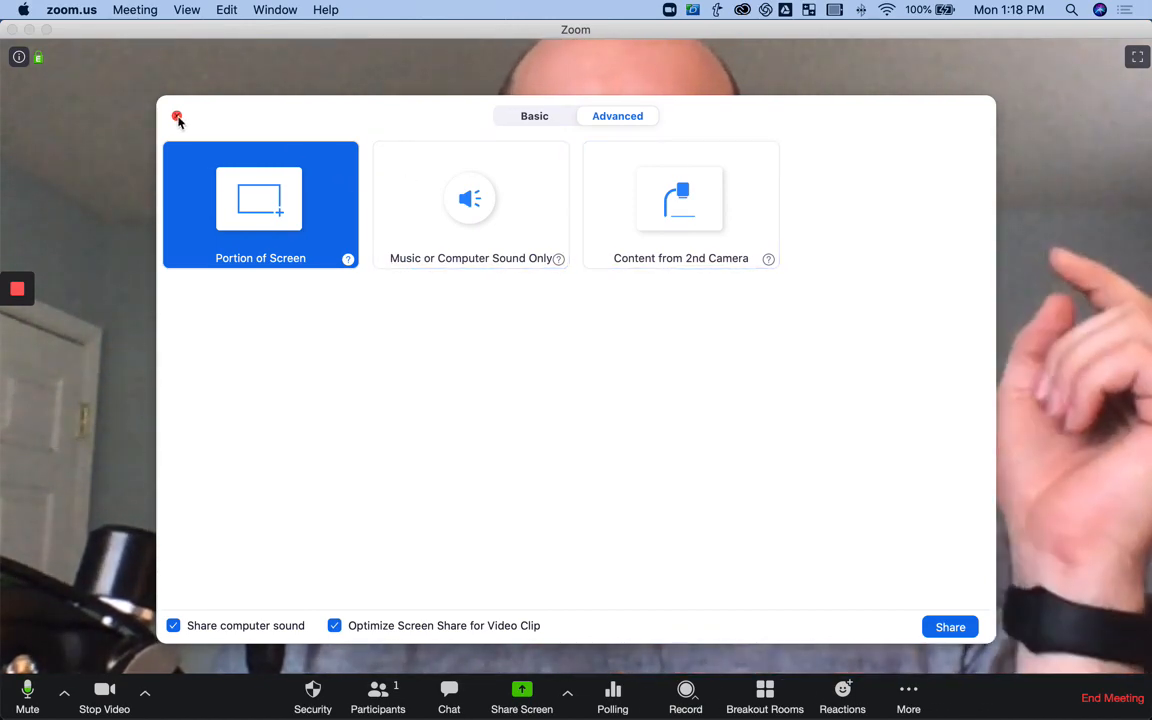
{"action": "left_click", "coordinate": [178, 118]}
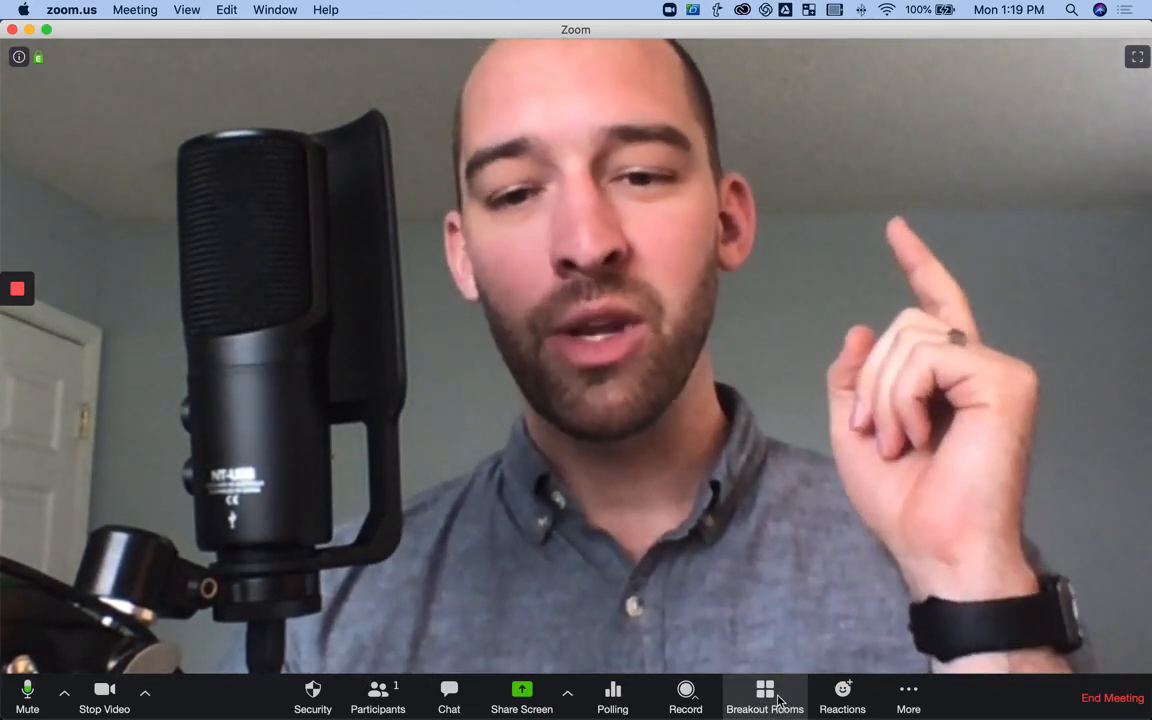
Step: Start Breakout Rooms setup, raise the room count and choose manual participant assignment
{"action": "left_click", "coordinate": [764, 696]}
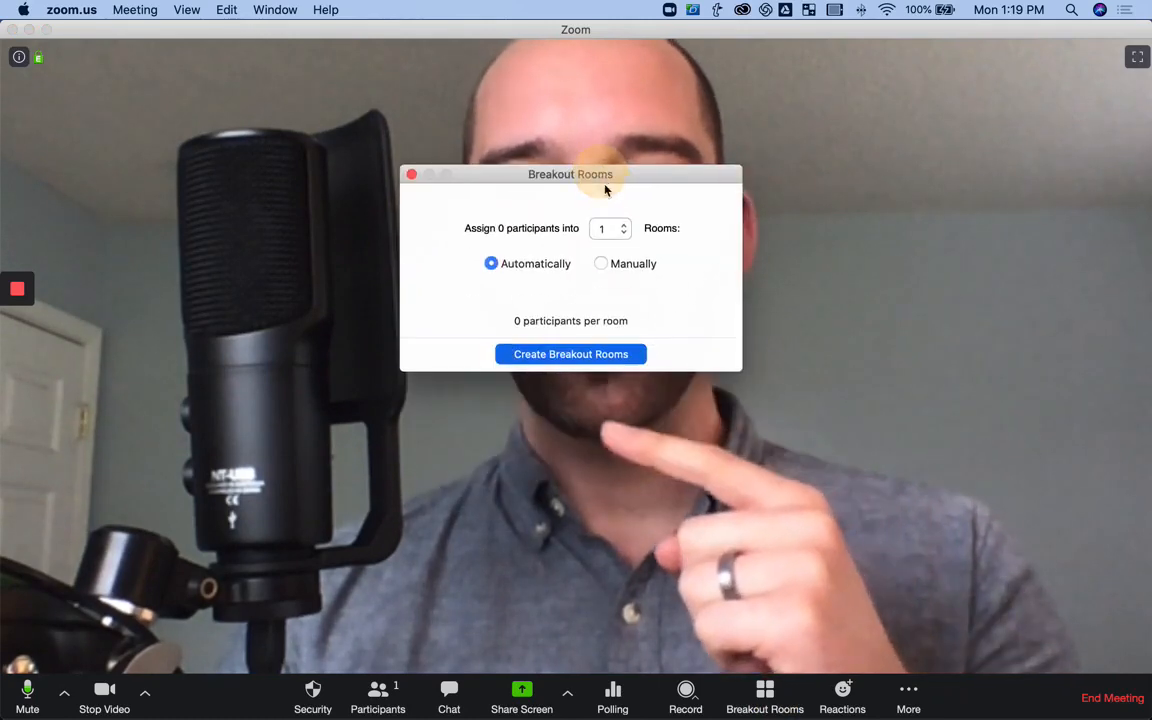
{"action": "left_click_drag", "start_coordinate": [570, 174], "coordinate": [912, 158]}
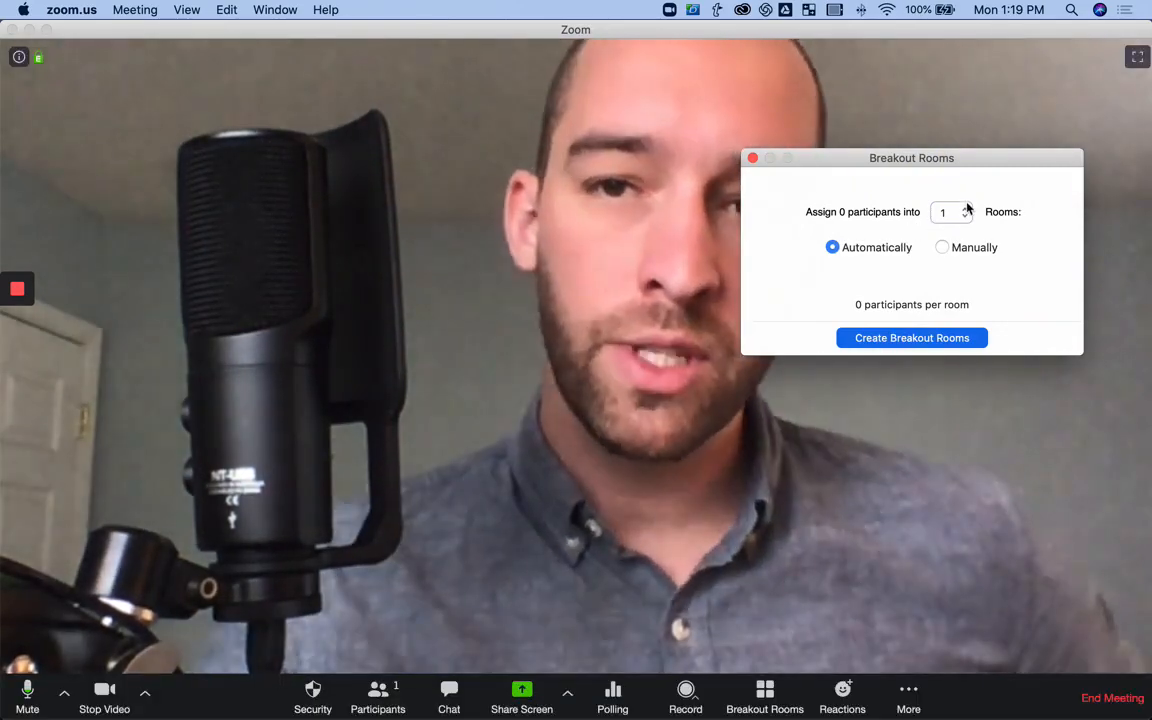
{"action": "left_click", "coordinate": [964, 206]}
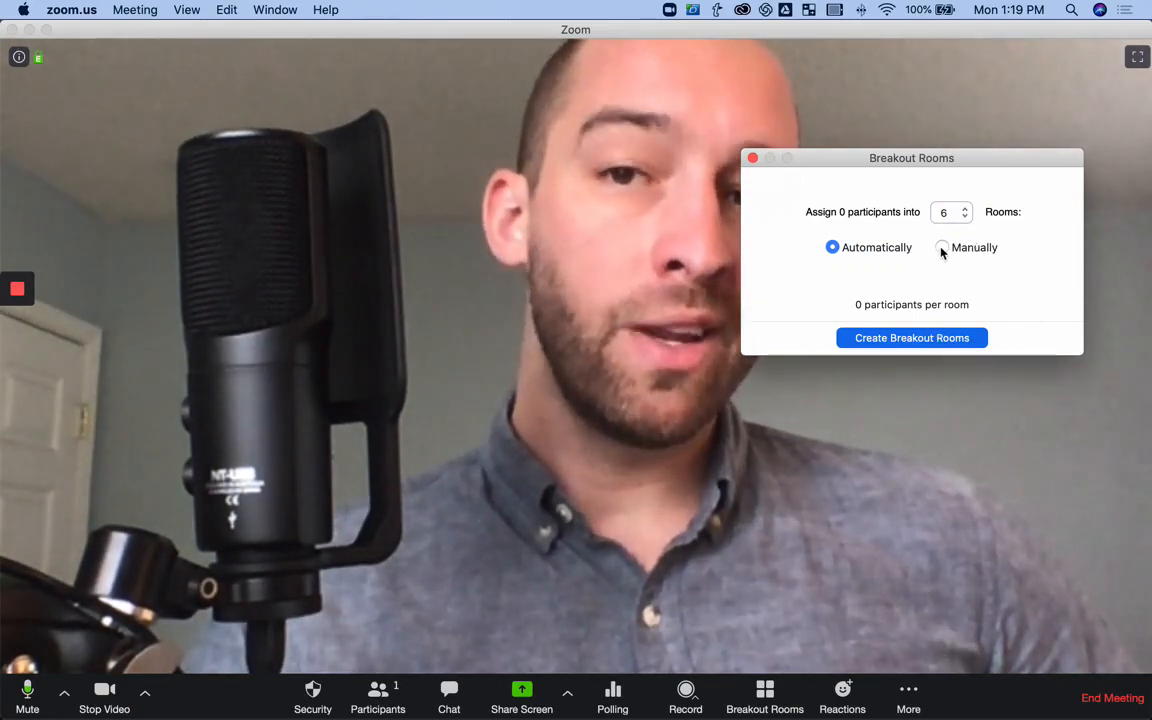
{"action": "left_click", "coordinate": [940, 248]}
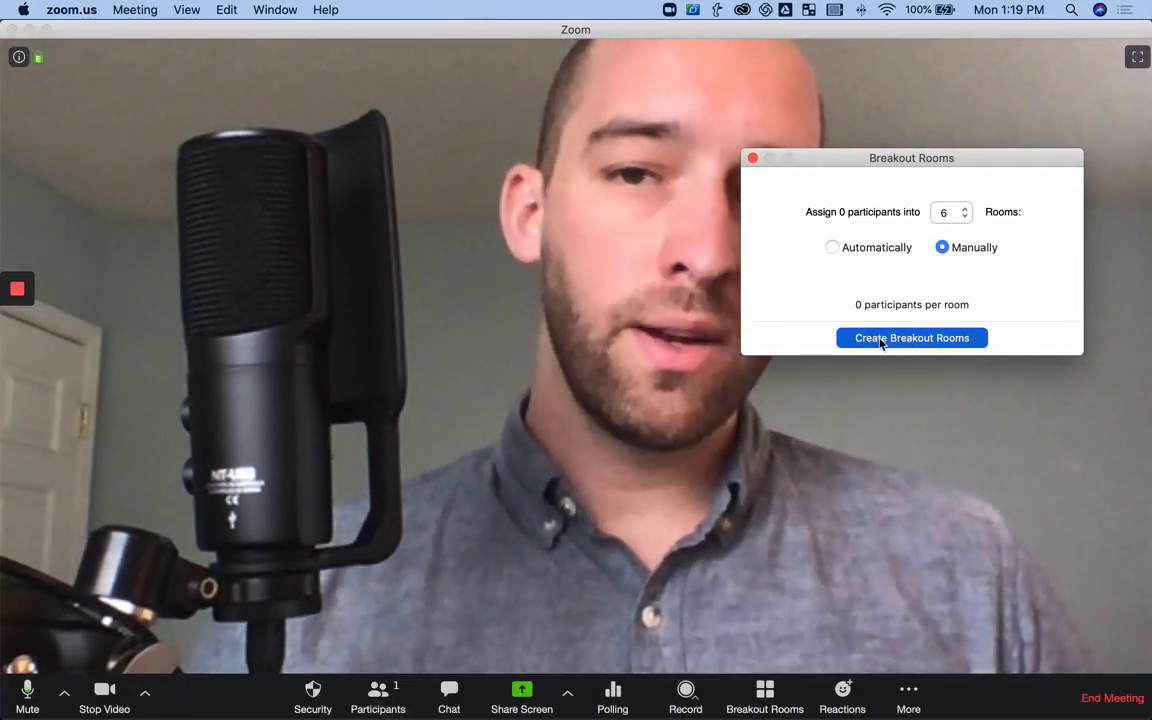
Step: Create the breakout rooms and show their Options panel
{"action": "left_click", "coordinate": [912, 336]}
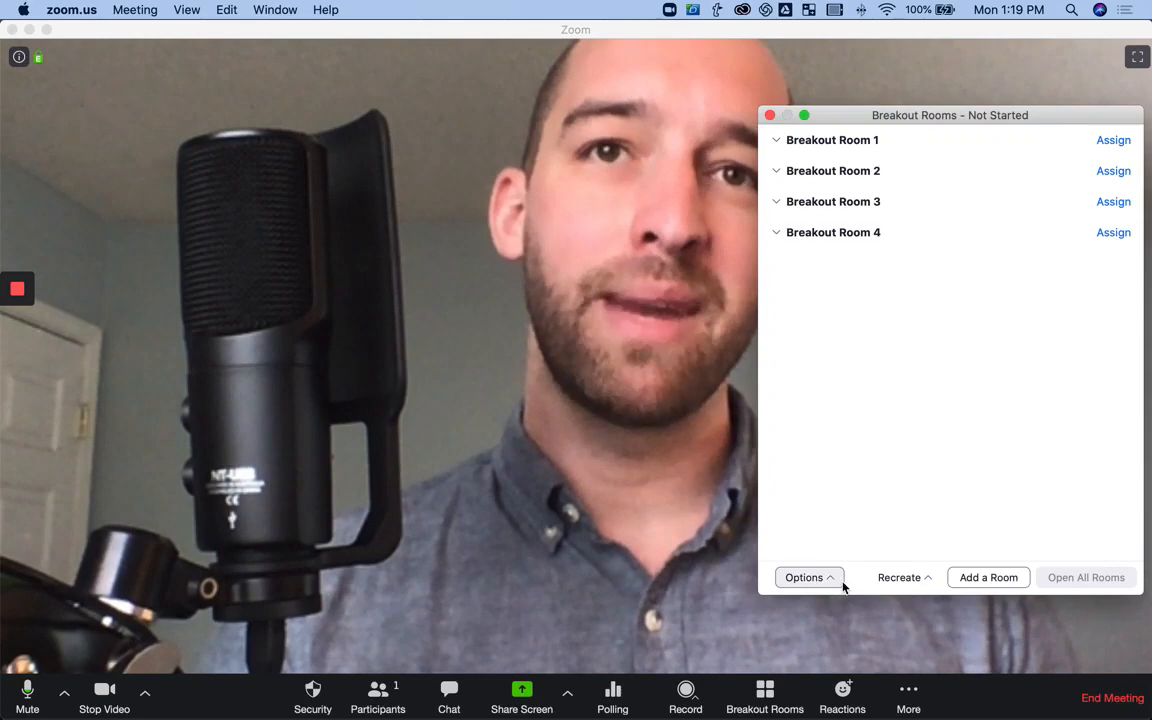
{"action": "left_click", "coordinate": [804, 576]}
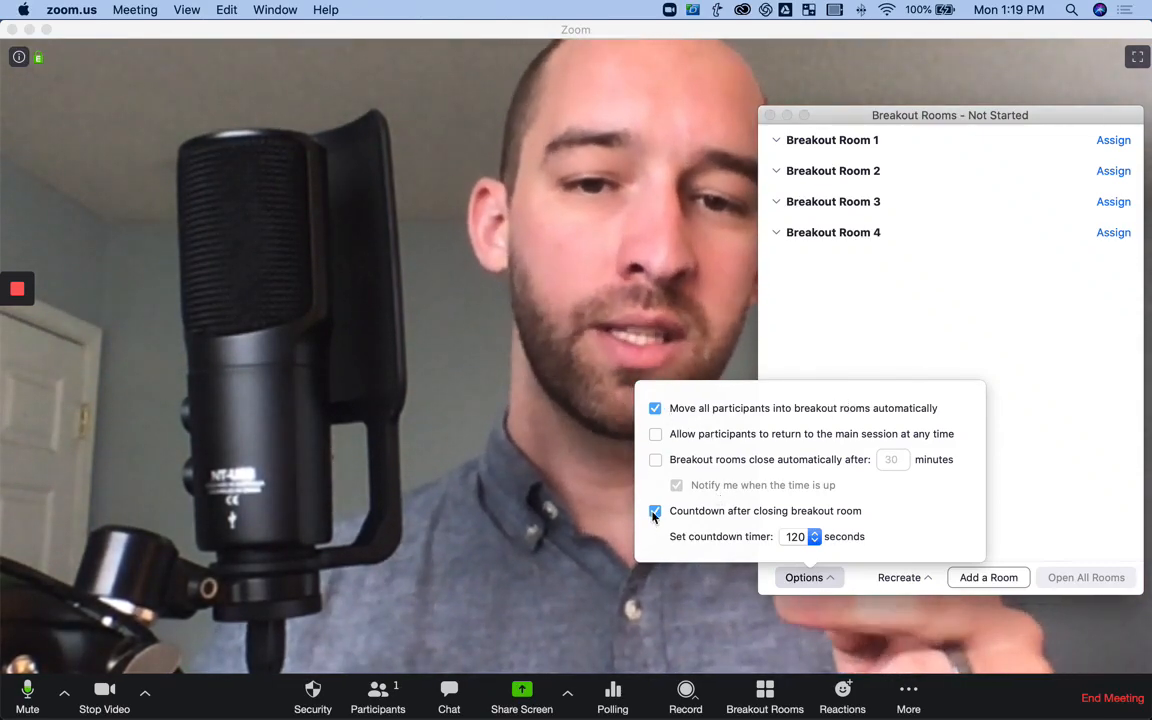
Step: Keep the closing countdown enabled and set its timer to 30 seconds
{"action": "left_click", "coordinate": [656, 512]}
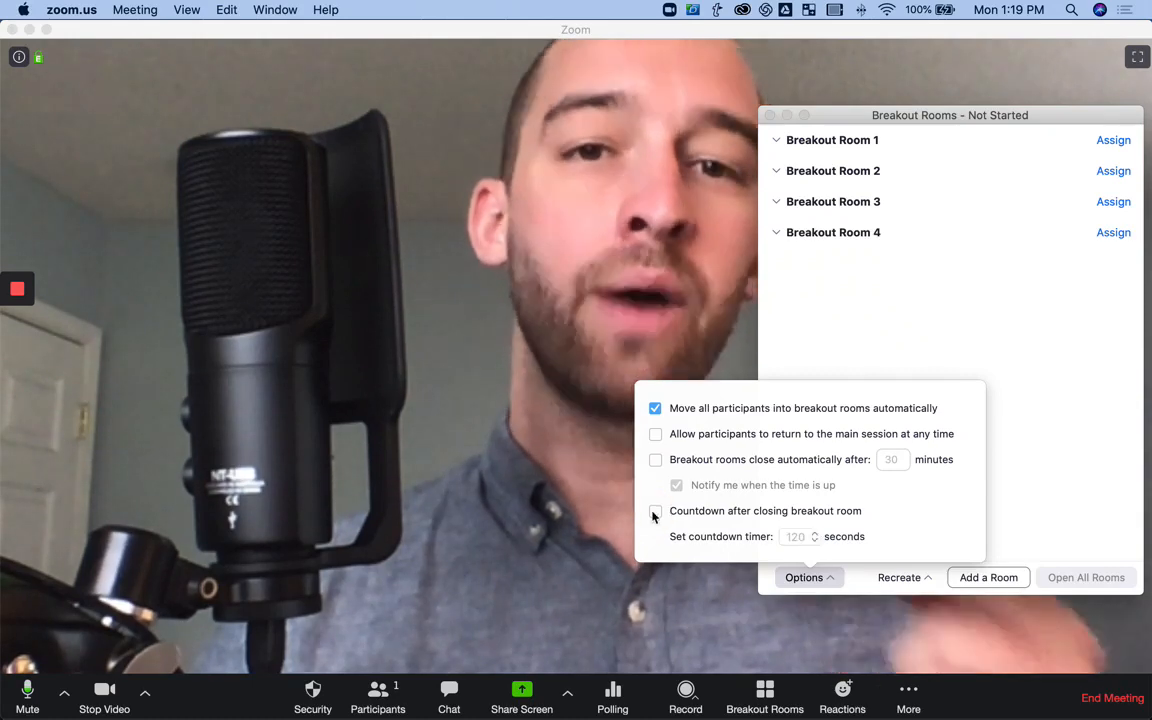
{"action": "left_click", "coordinate": [656, 512]}
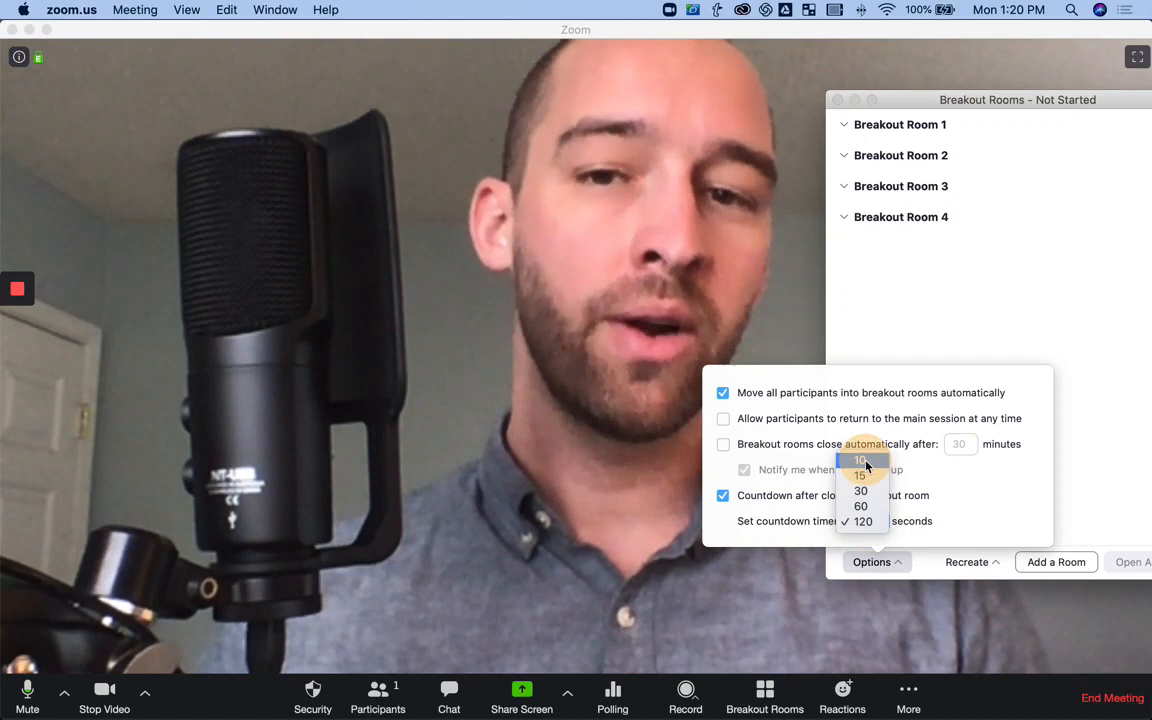
{"action": "left_click", "coordinate": [860, 460]}
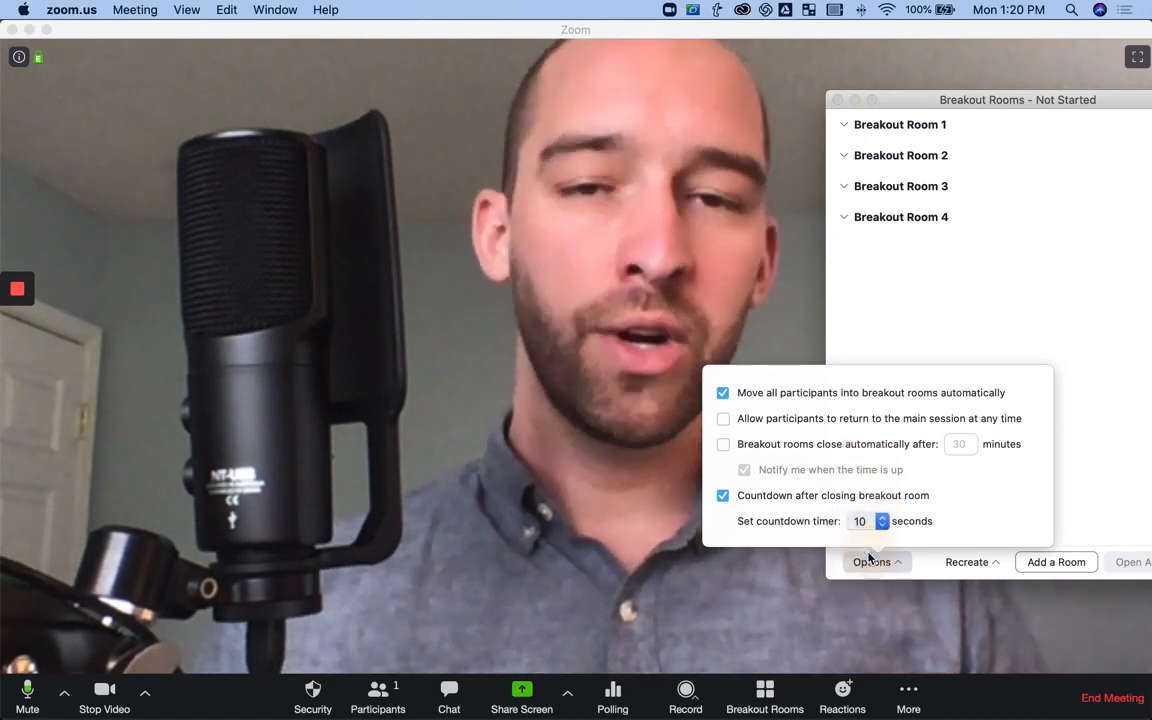
{"action": "left_click", "coordinate": [882, 516]}
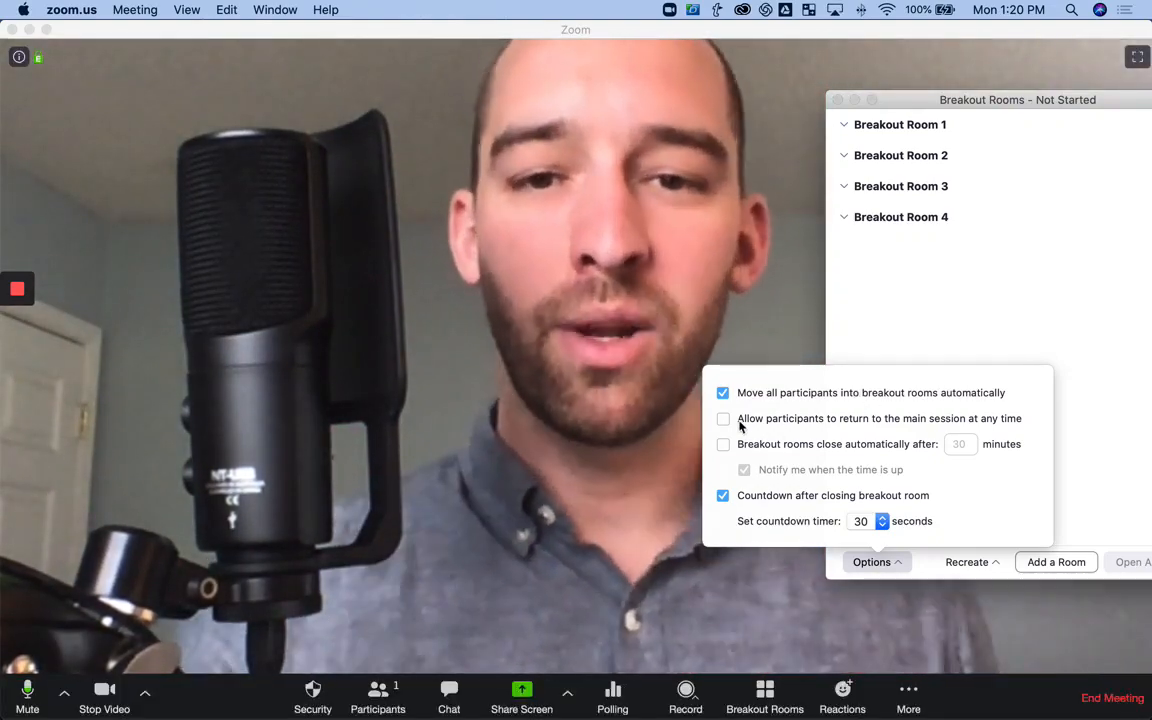
Step: Collapse the breakout room Options panel, leaving the four rooms listed
{"action": "left_click", "coordinate": [724, 418]}
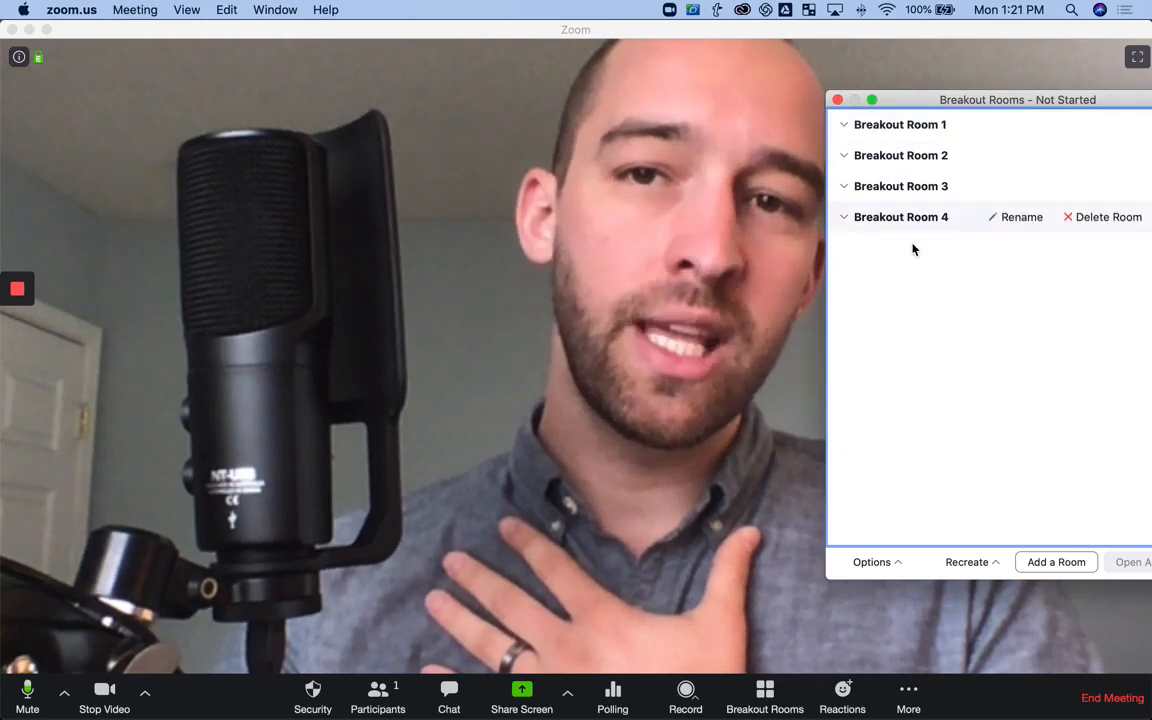
{"action": "mouse_move", "coordinate": [900, 156]}
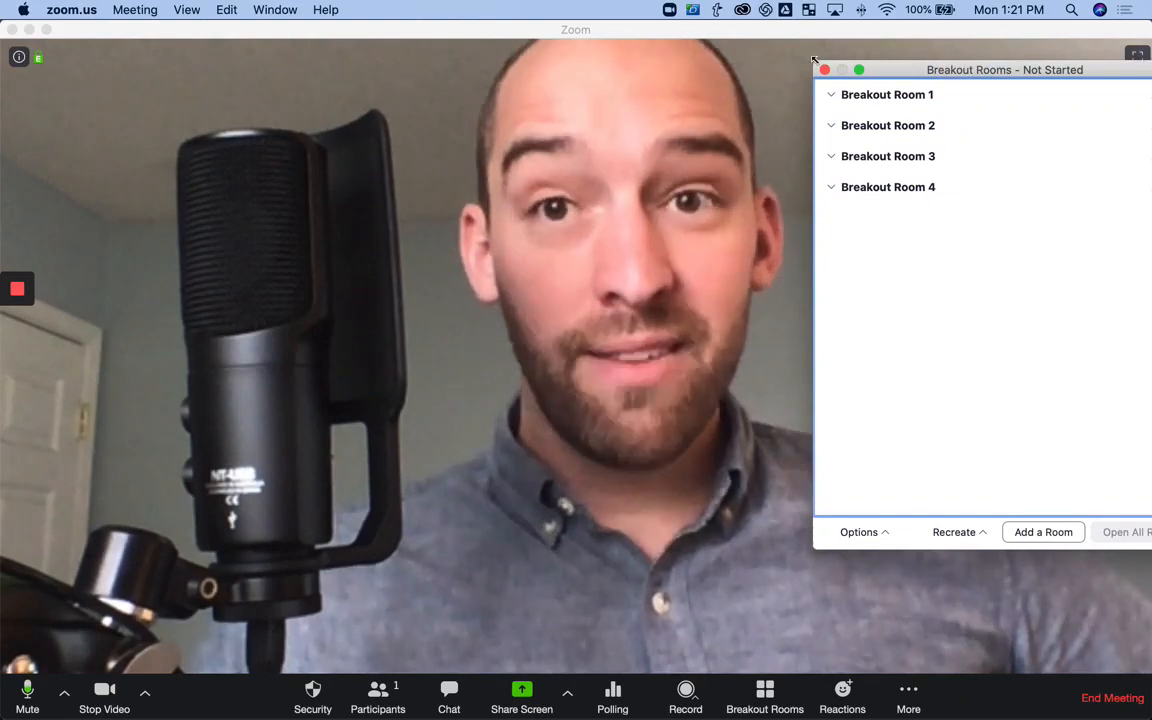
Step: Close the Breakout Rooms window, returning to the meeting camera view
{"action": "left_click", "coordinate": [824, 68]}
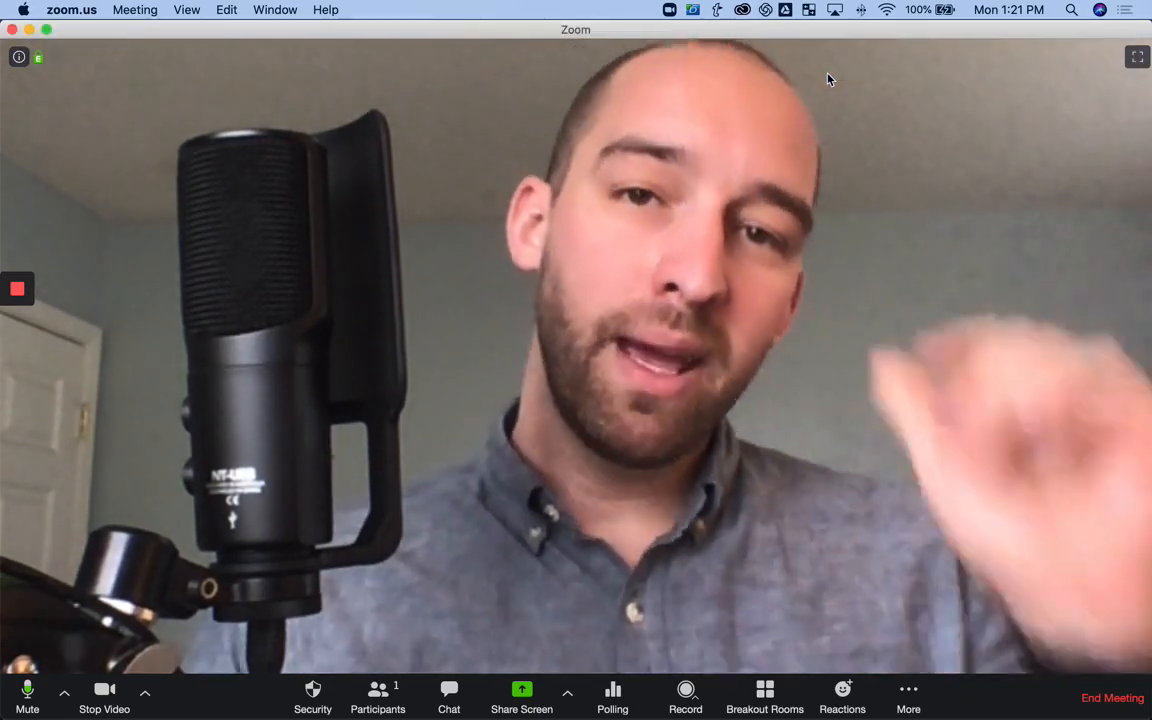